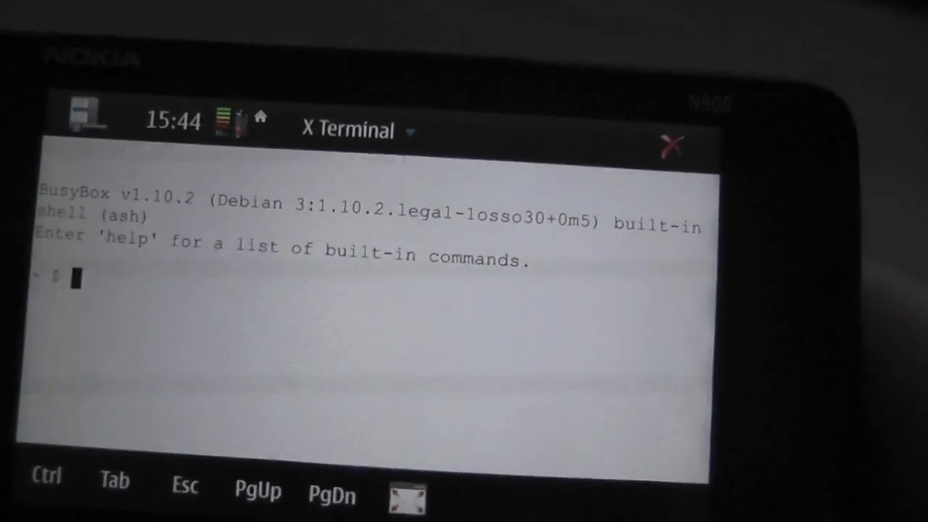
Gain a root shell with 'sudo gainroot' and start the preenv environment
{"action": "type", "text": "sudo"}
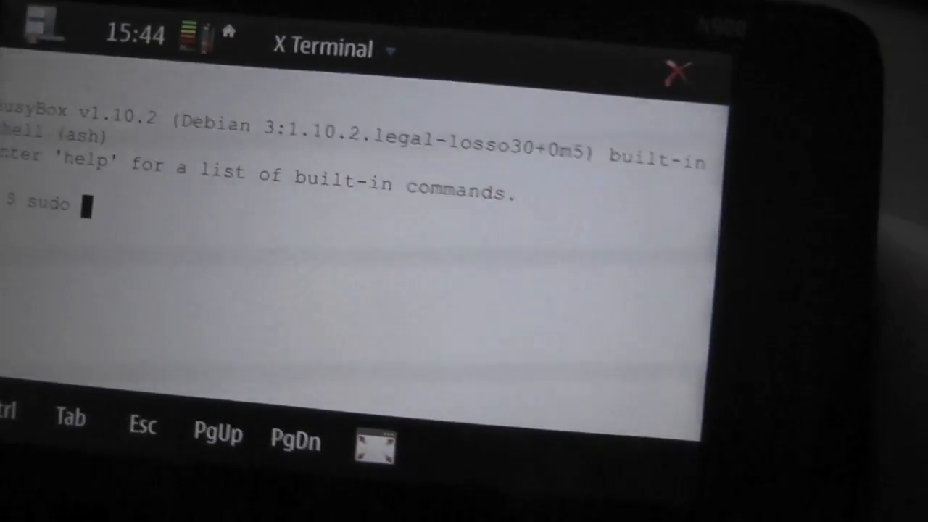
{"action": "type", "text": "gainro"}
{"action": "type", "text": "cd"}
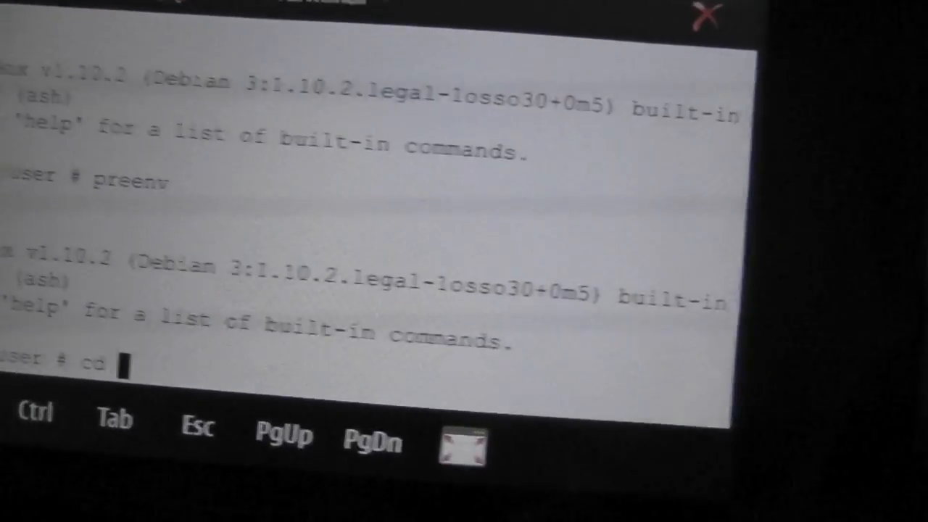
Enter the cd path /home/user/applications/com.gameloft.app.assassins/assassins without running it yet
{"action": "type", "text": "vh"}
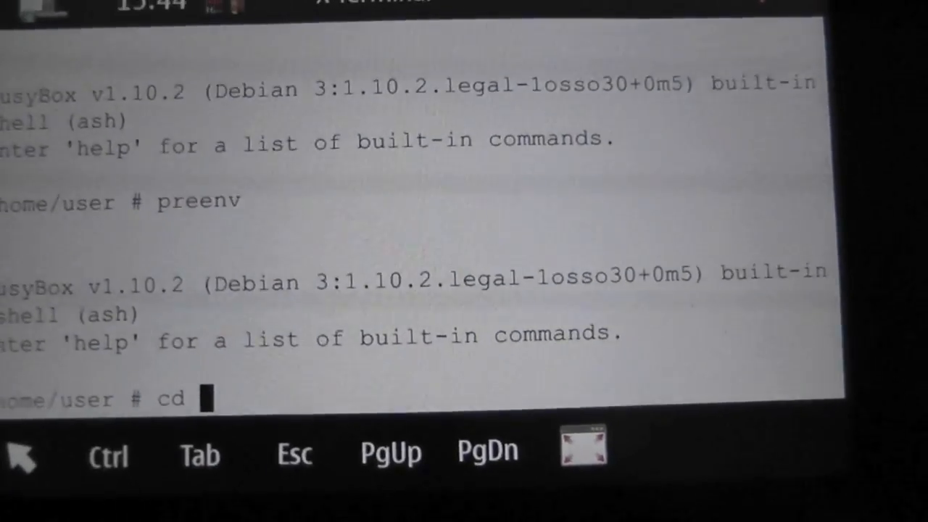
{"action": "type", "text": "/home"}
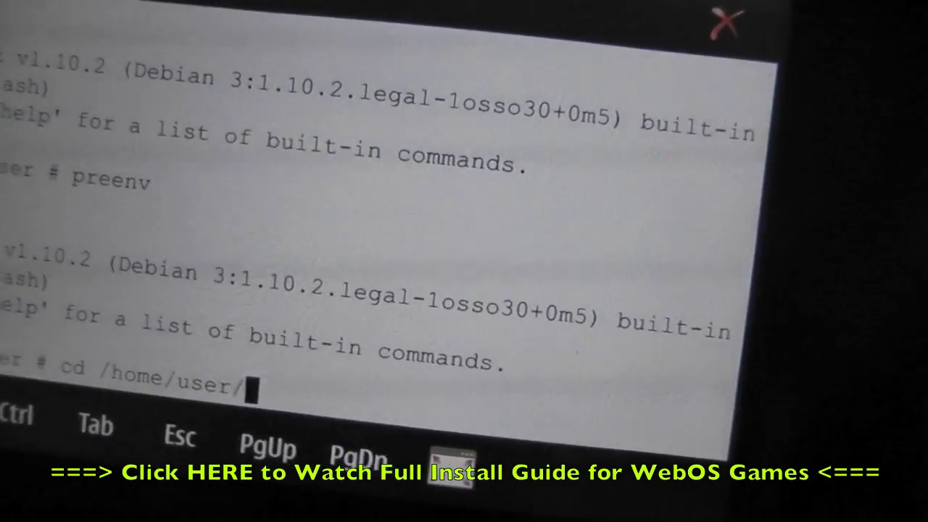
{"action": "type", "text": "applicat"}
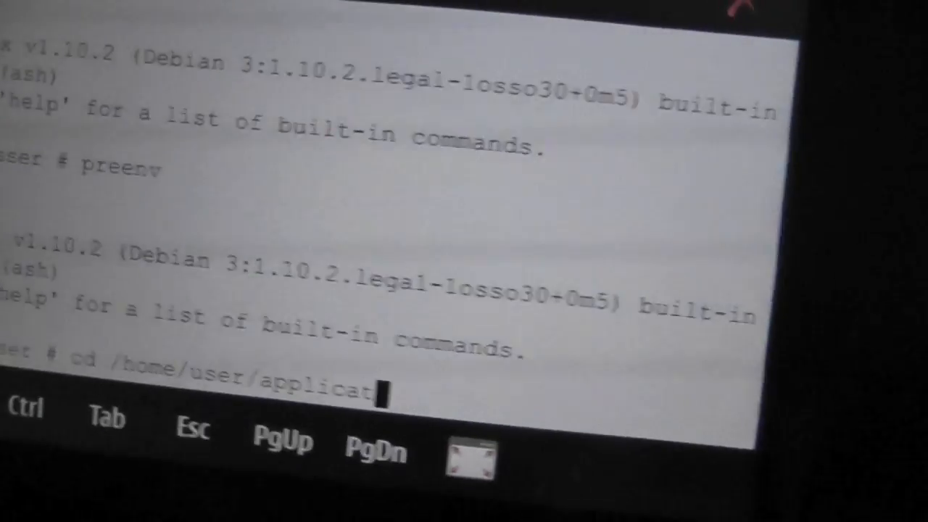
{"action": "type", "text": "ions"}
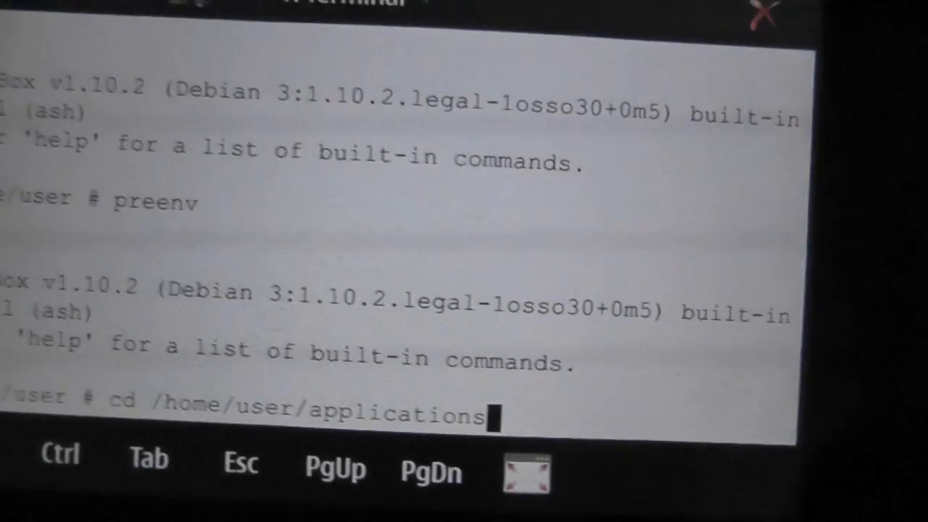
{"action": "type", "text": "/com.gameloft.app.assassi"}
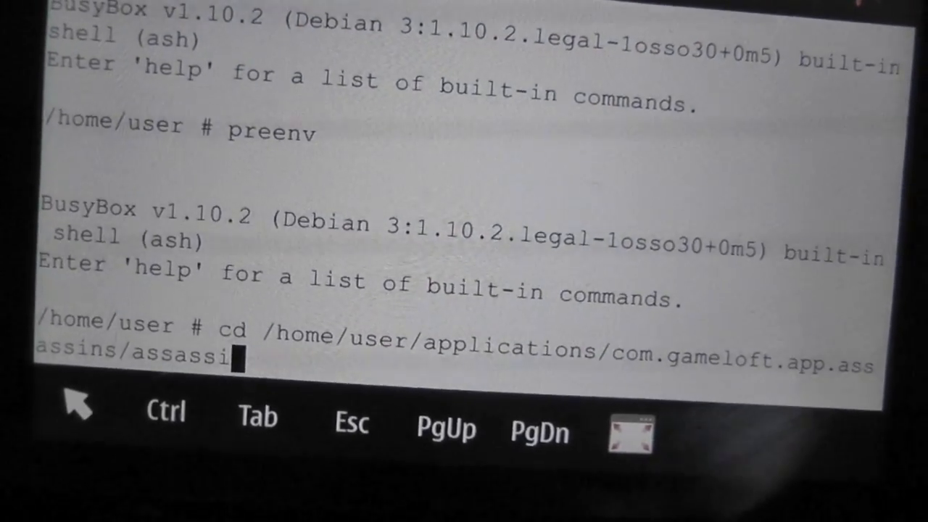
{"action": "type", "text": "ns"}
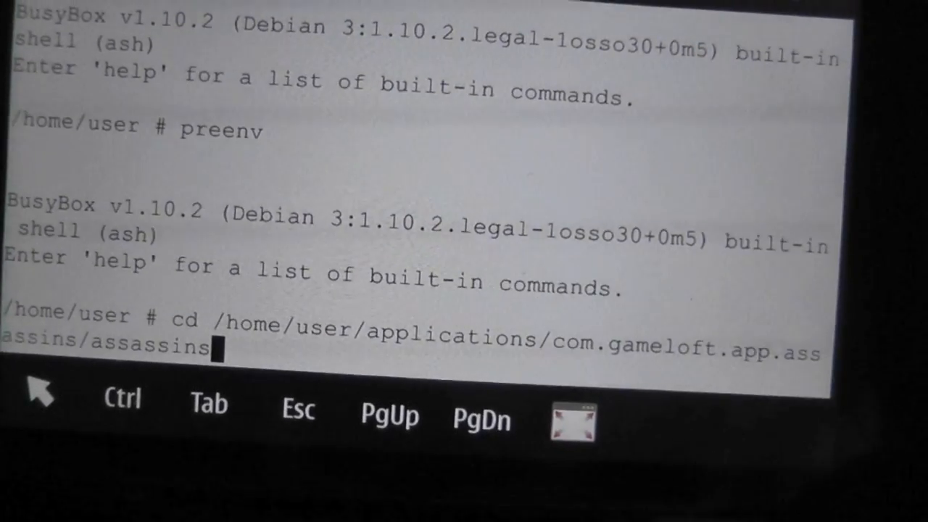
Enter the game folder and give the Assassins file full permissions with 'chmod +rwx Assassins'
{"action": "key", "text": "Return"}
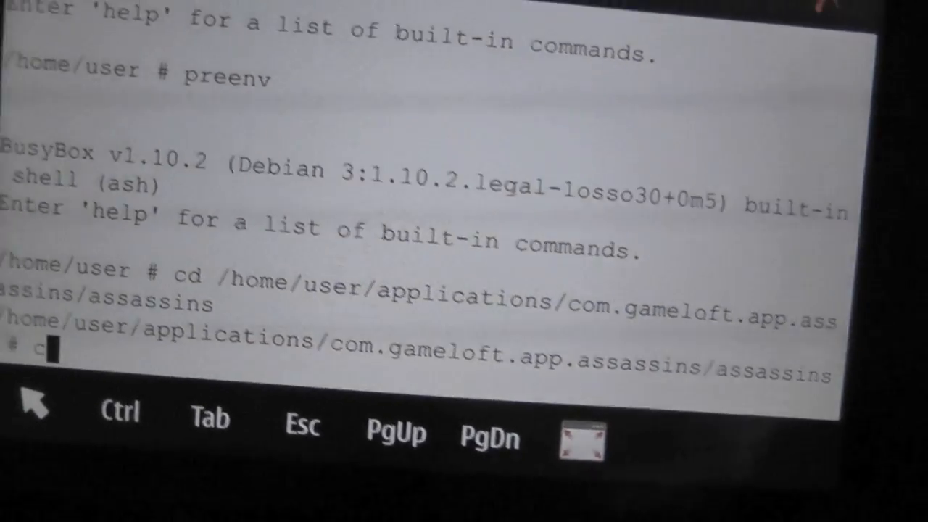
{"action": "type", "text": "chmod"}
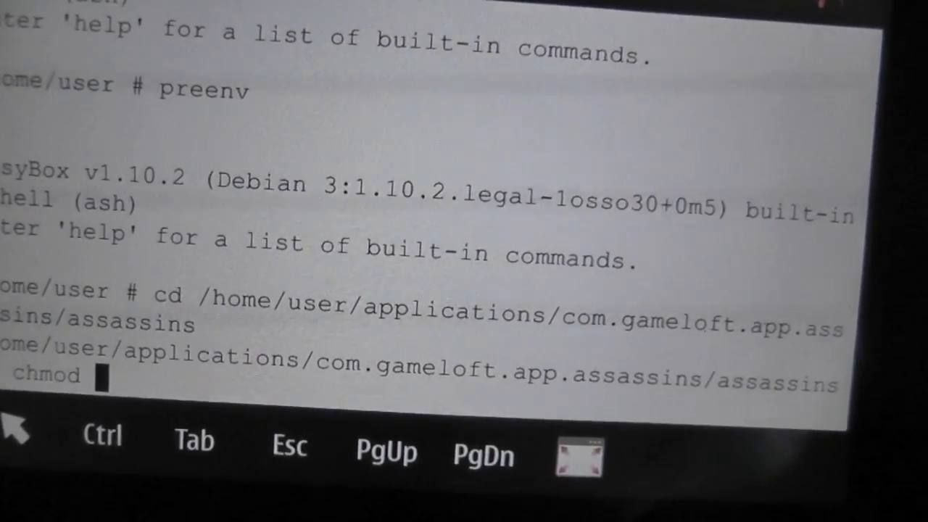
{"action": "type", "text": "+"}
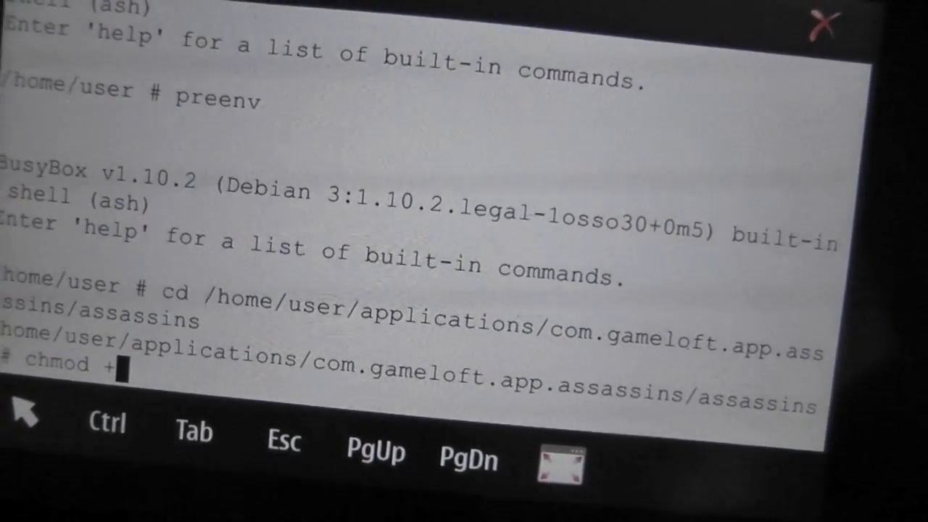
{"action": "type", "text": "rwx"}
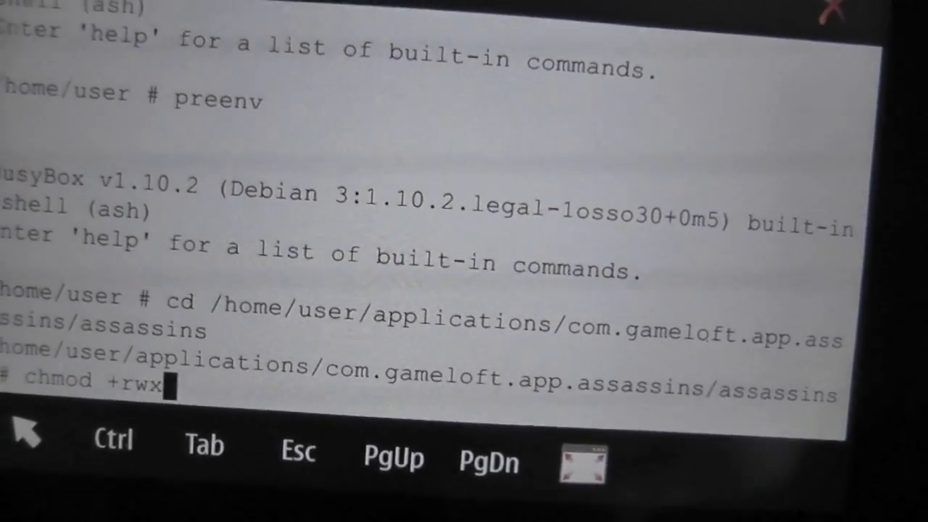
{"action": "type", "text": "As"}
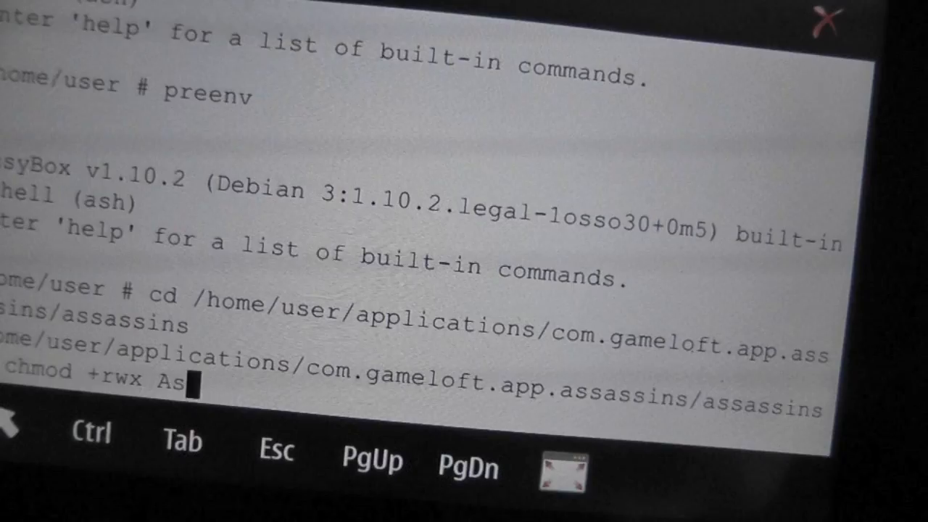
{"action": "type", "text": "sassin"}
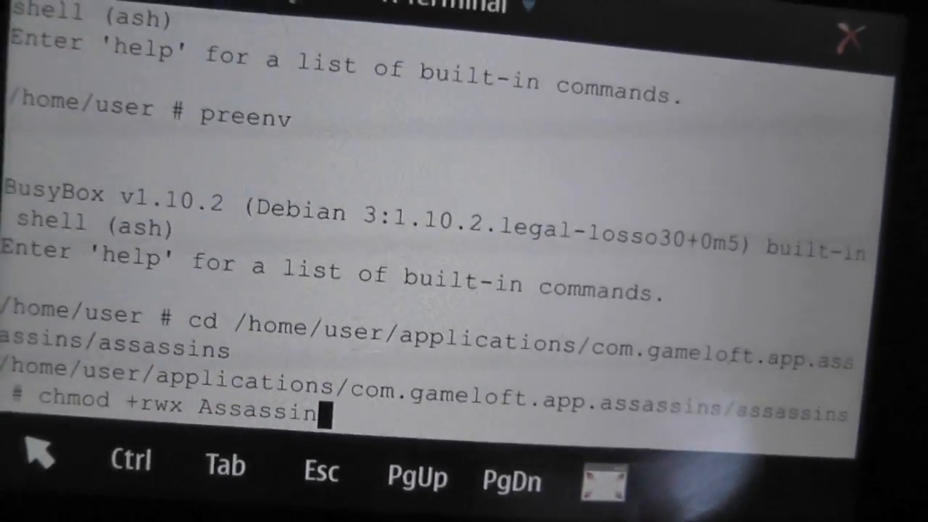
{"action": "key", "text": "Return"}
{"action": "type", "text": "./Assassins"}
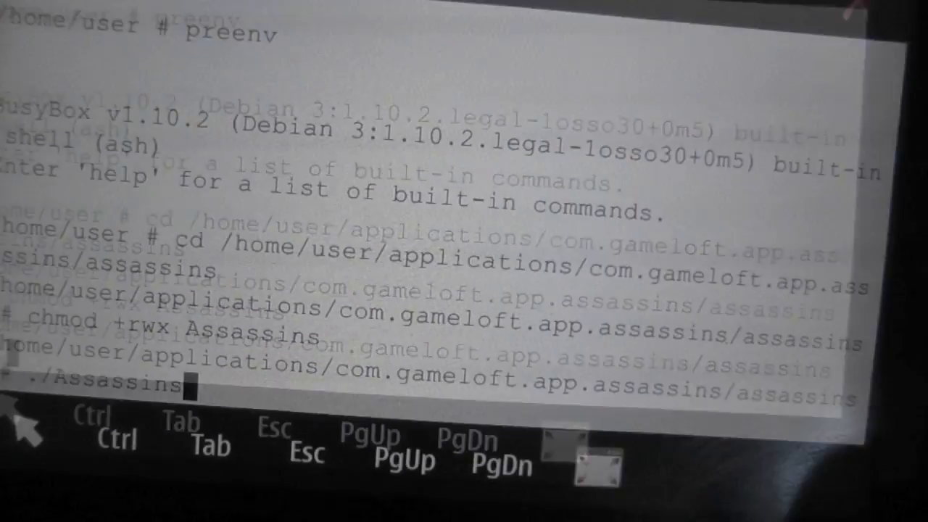
Launch ./Assassins so the game starts printing SDL/OpenGL startup output
{"action": "key", "text": "Return"}
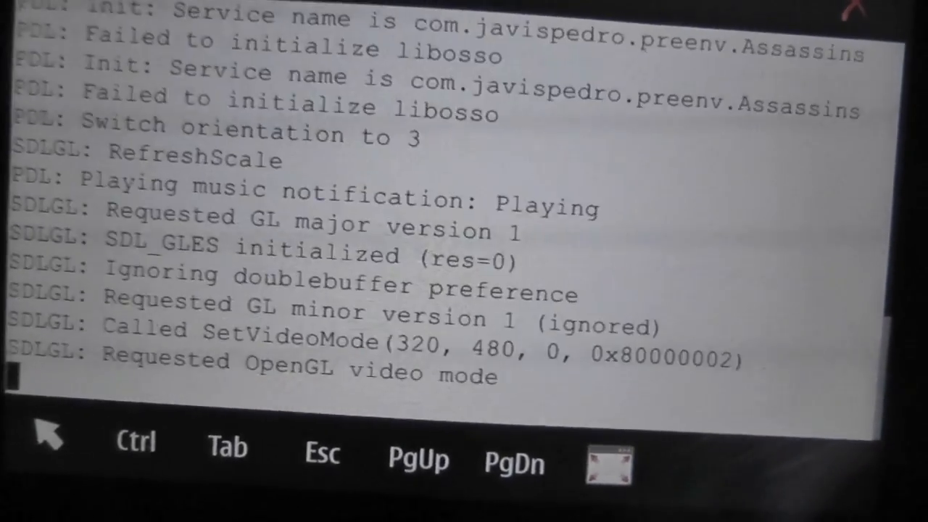